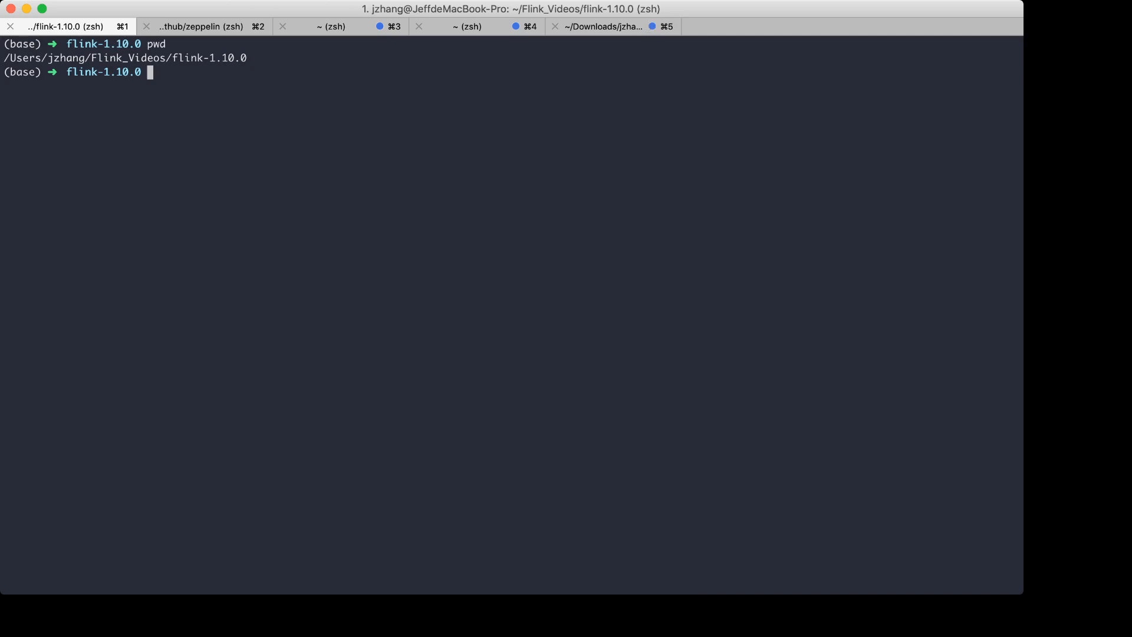
- Select the printed flink-1.10.0 installation path in the terminal for copying
triple_click(123, 57)
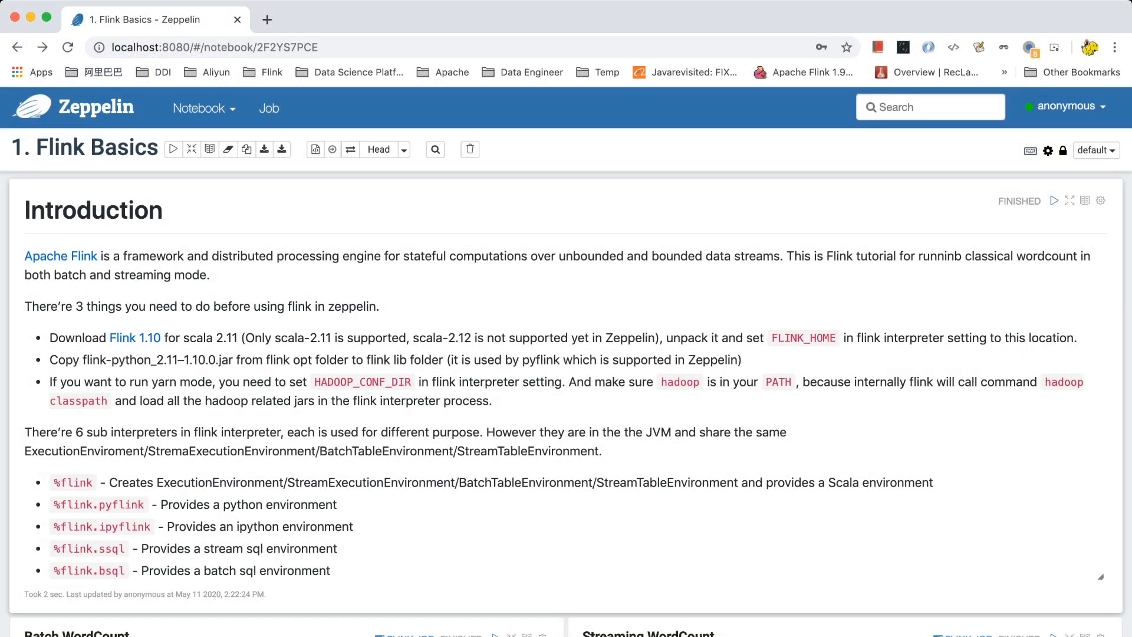
- Paste the flink-1.10.0 path into the flink interpreter's FLINK_HOME property and save it
click(1064, 106)
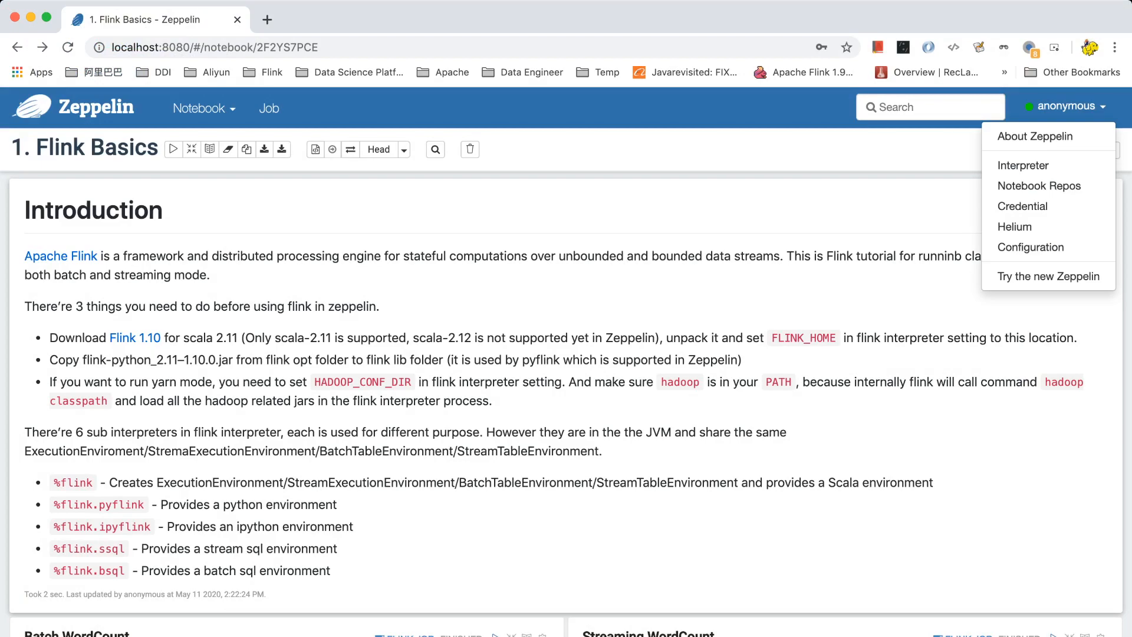
click(1022, 165)
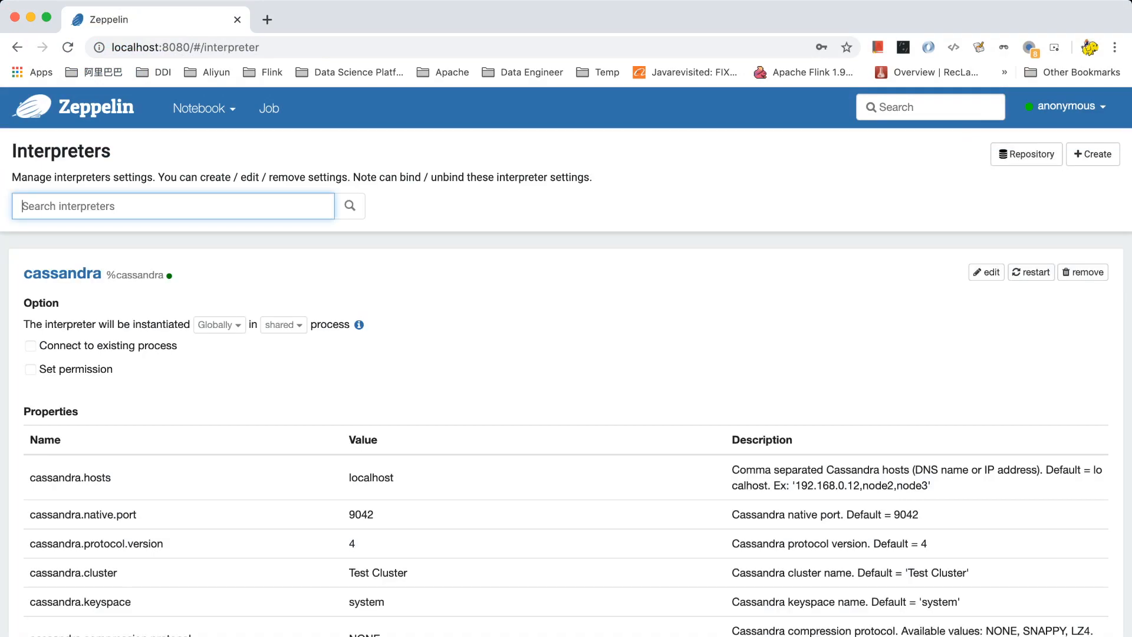
text(flink)
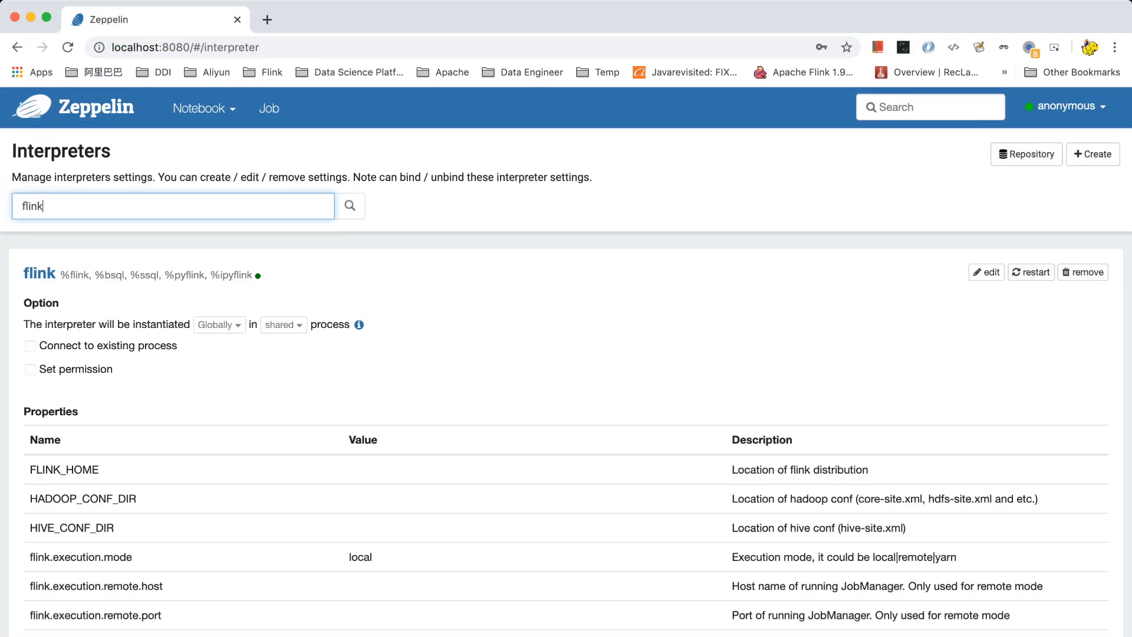
click(985, 272)
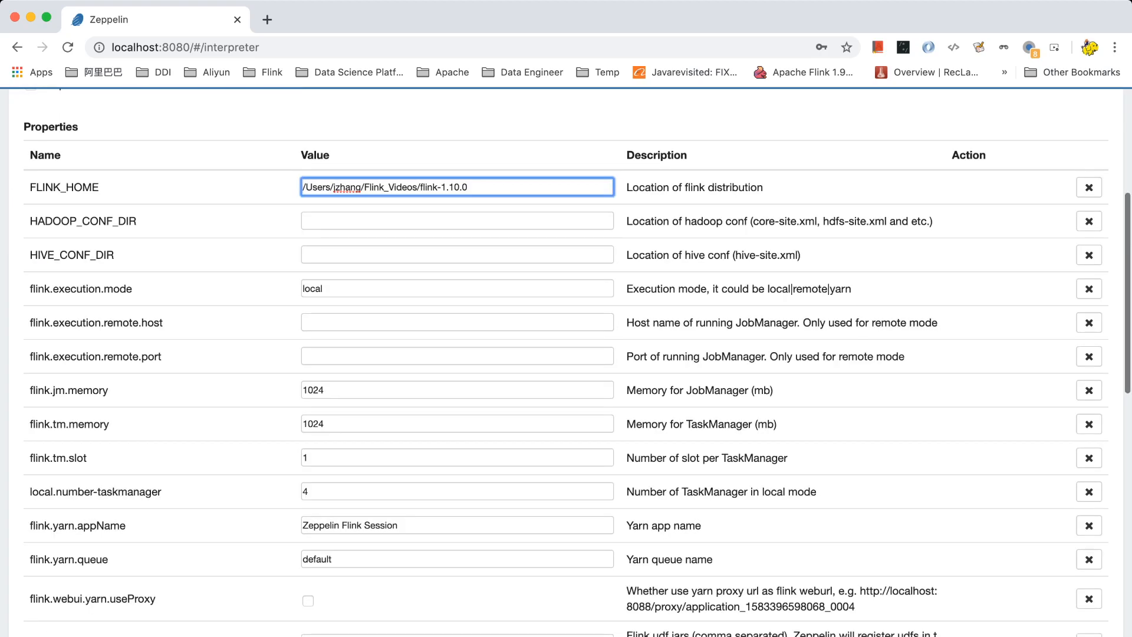
scroll(down, 3)
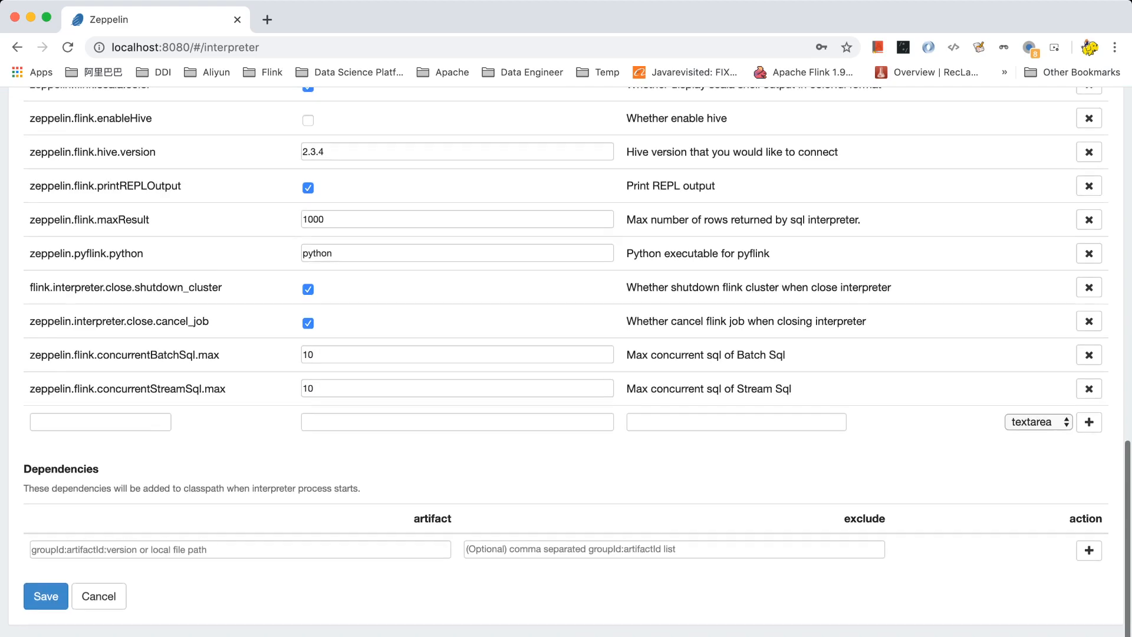
click(46, 595)
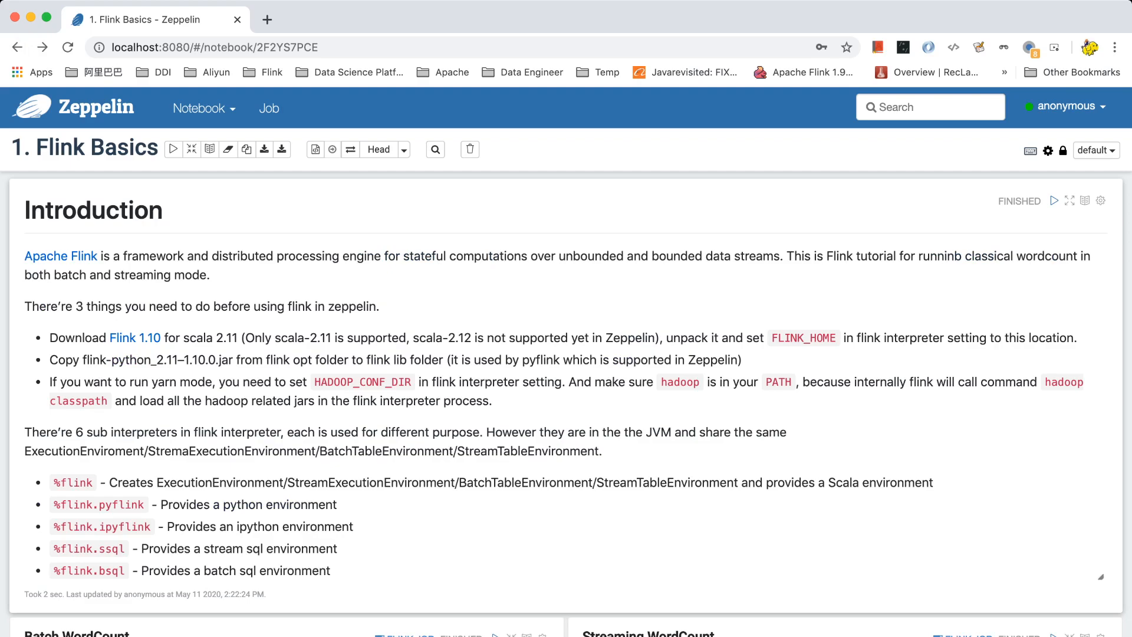
- Run the Batch WordCount paragraph in the Flink Basics notebook to get fresh counts
scroll(down, 3)
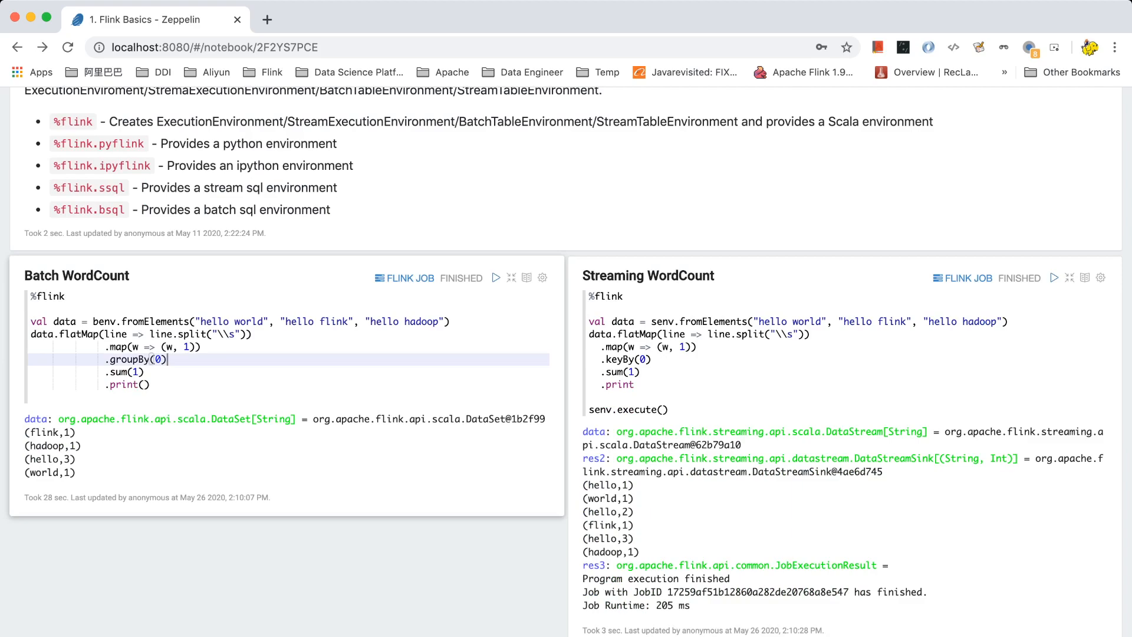
click(496, 277)
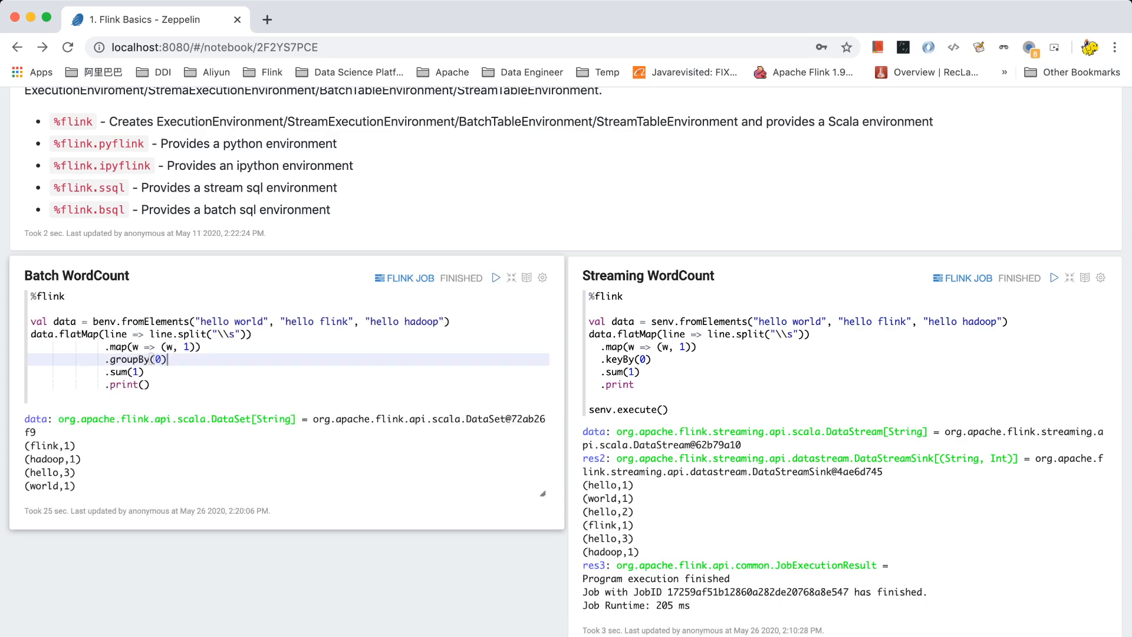
mouse_move(405, 277)
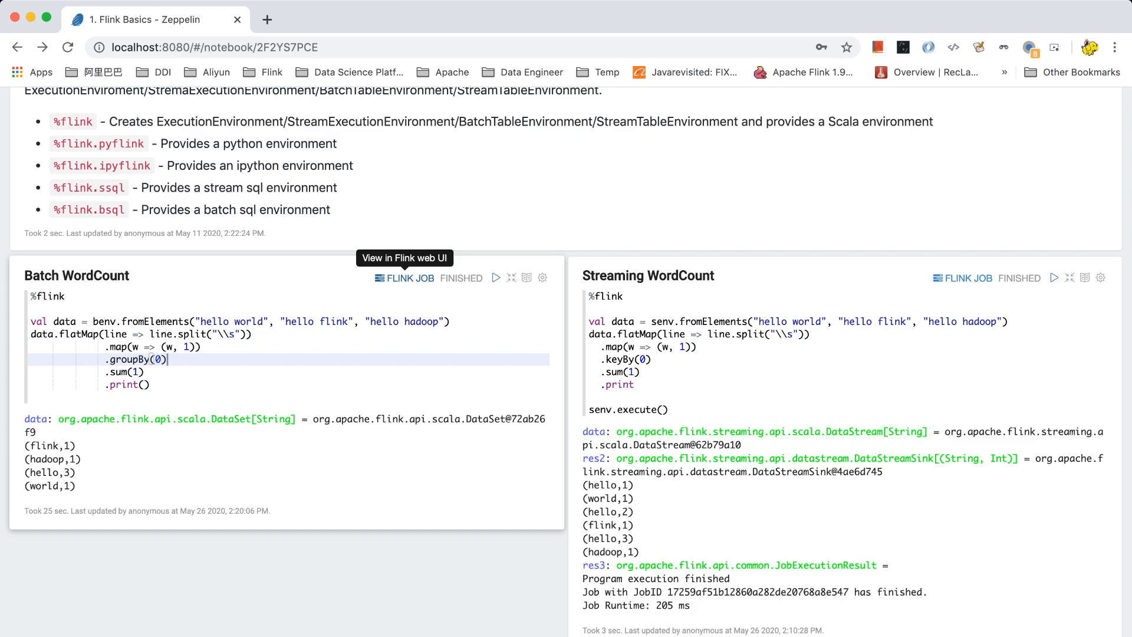
- Check the finished job and the overview's 4 slots / 4 task managers, then return to Zeppelin
click(405, 277)
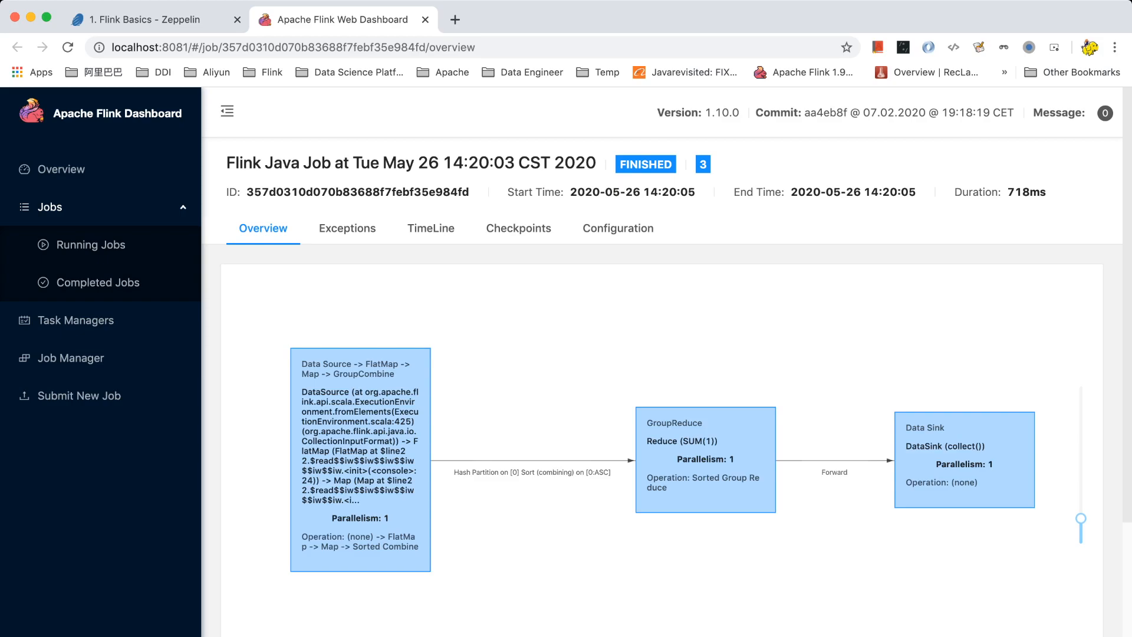
scroll(down, 3)
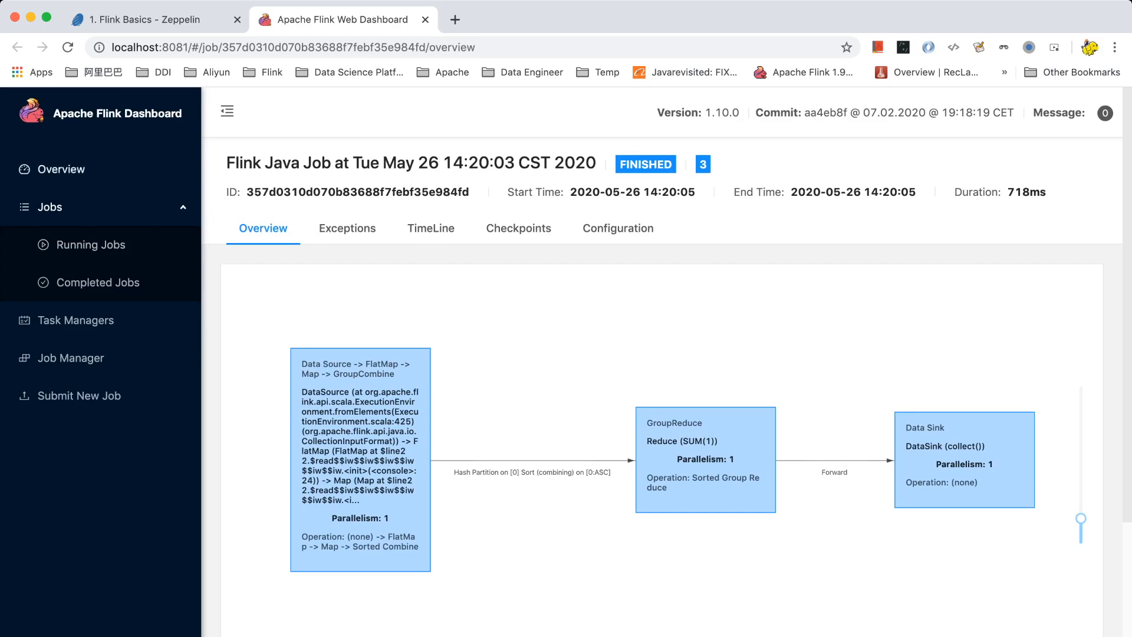
click(60, 168)
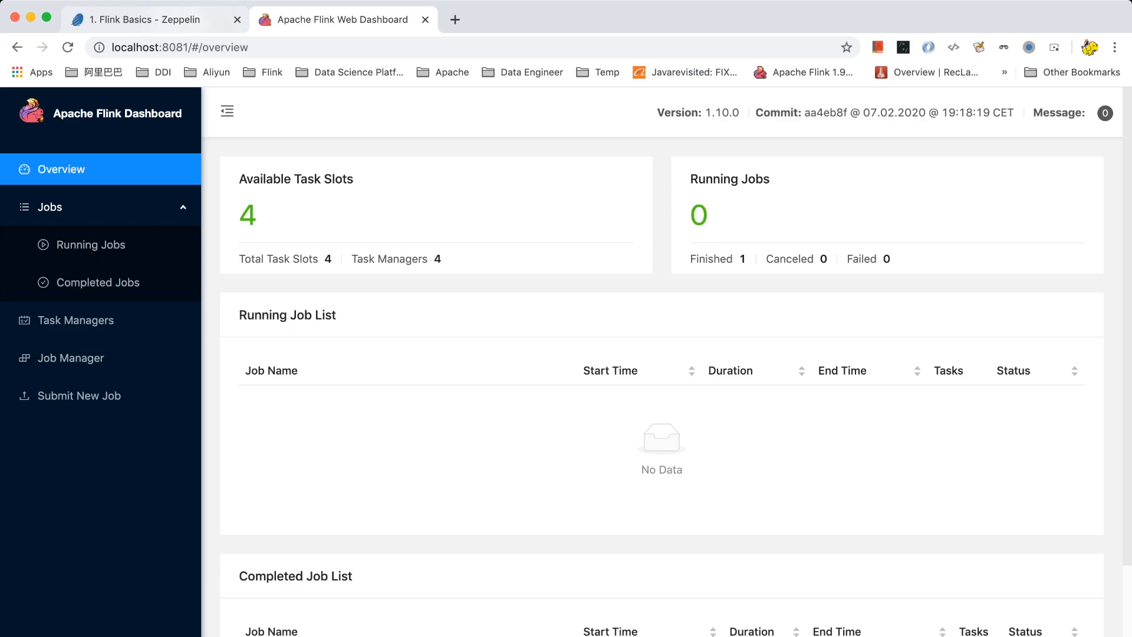
click(144, 20)
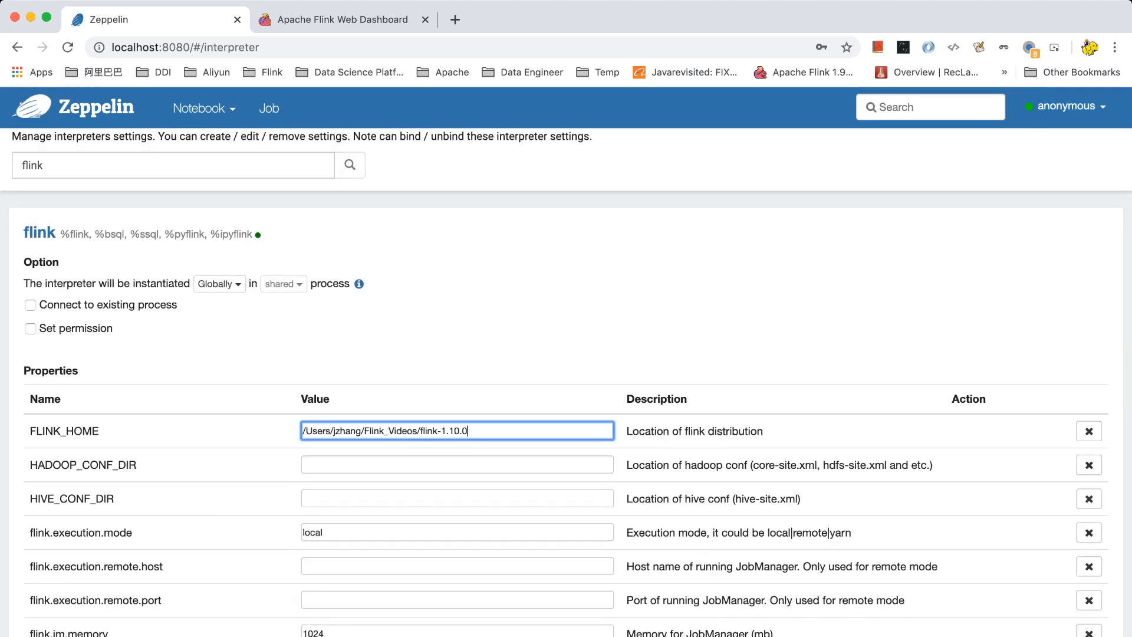
- Set flink.tm.slot to 2, adjust local.number-taskmanager, and save with an interpreter restart
scroll(down, 3)
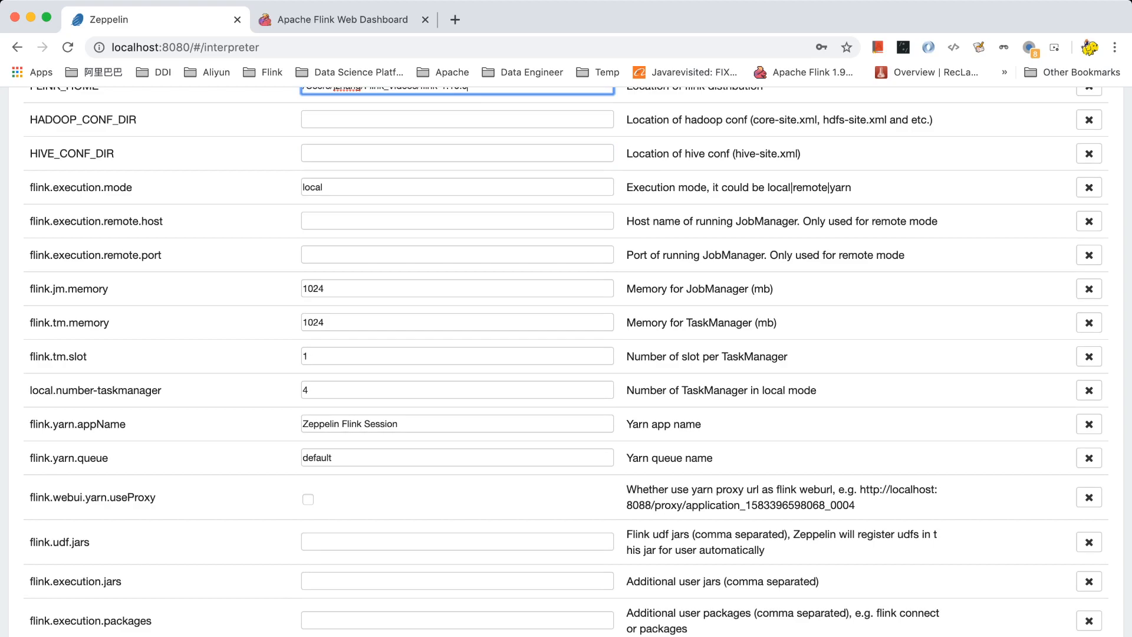
click(456, 355)
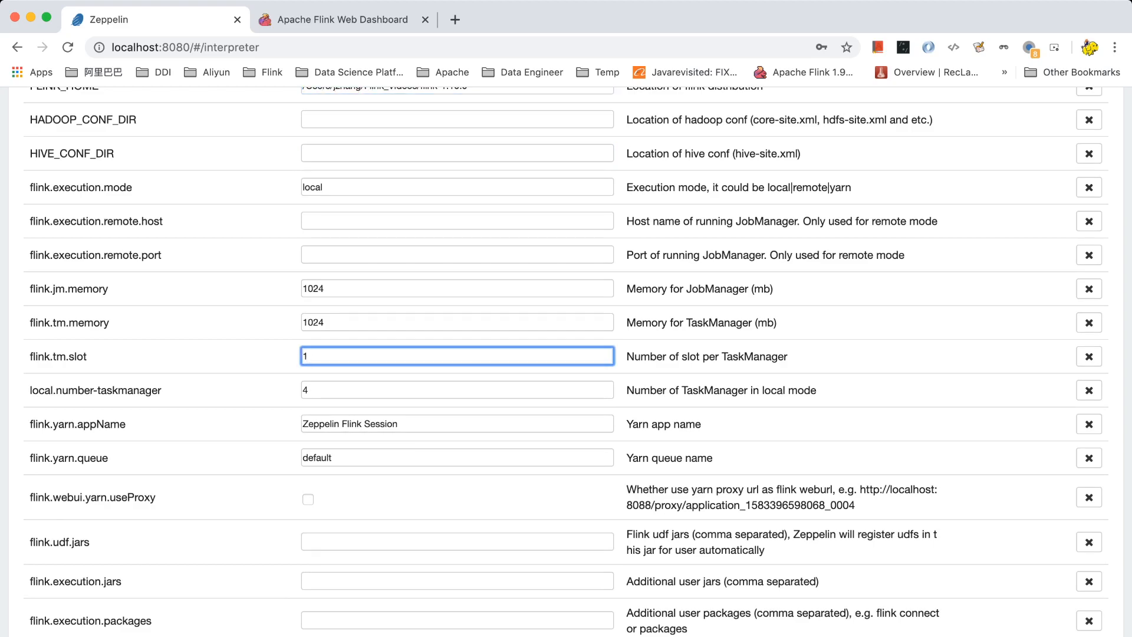
text(2)
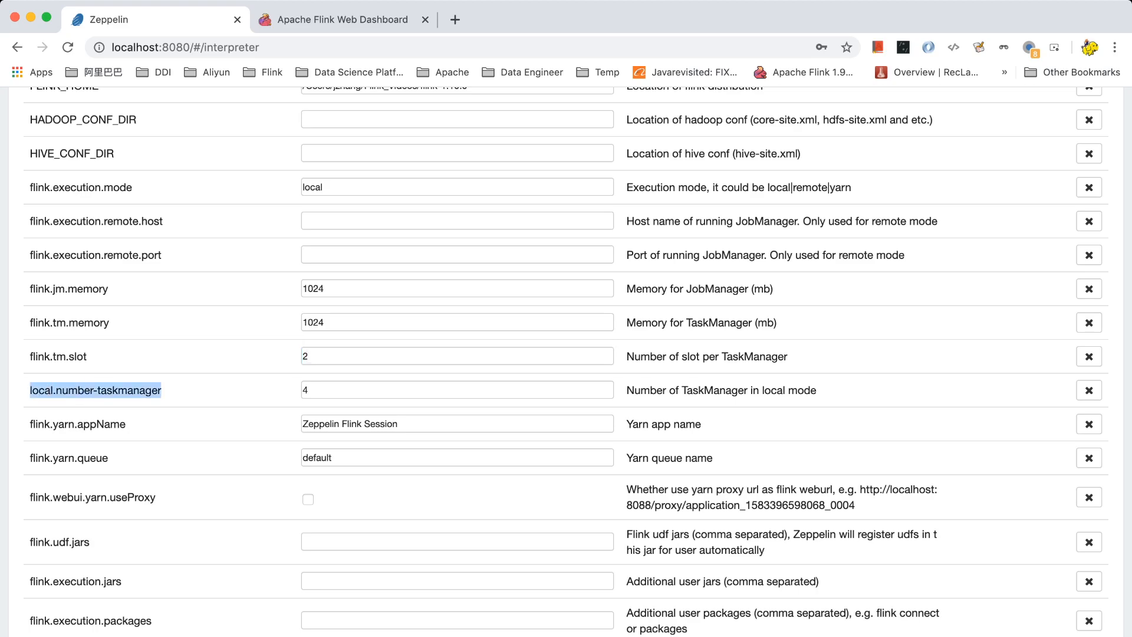
click(456, 391)
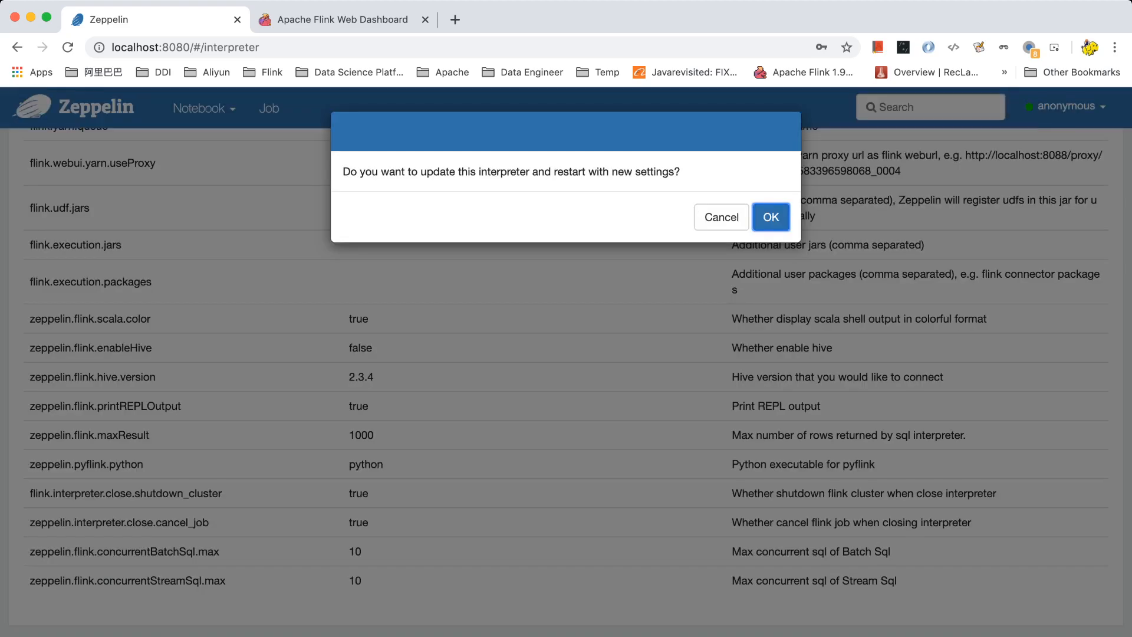
click(770, 217)
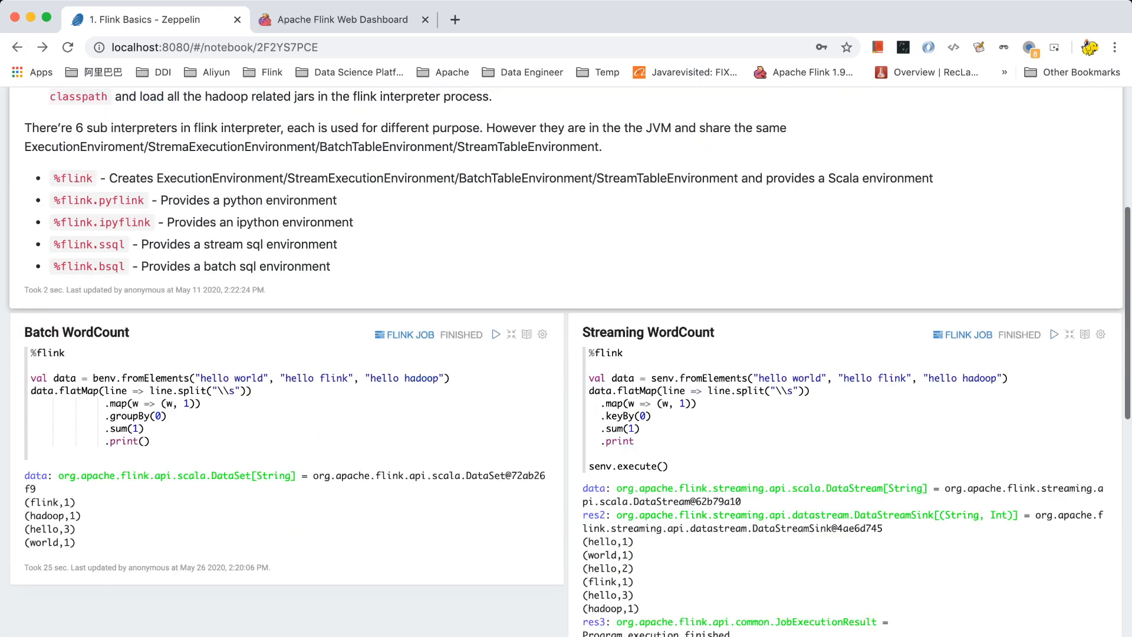
- Run Batch WordCount again on the restarted Flink interpreter
scroll(down, 3)
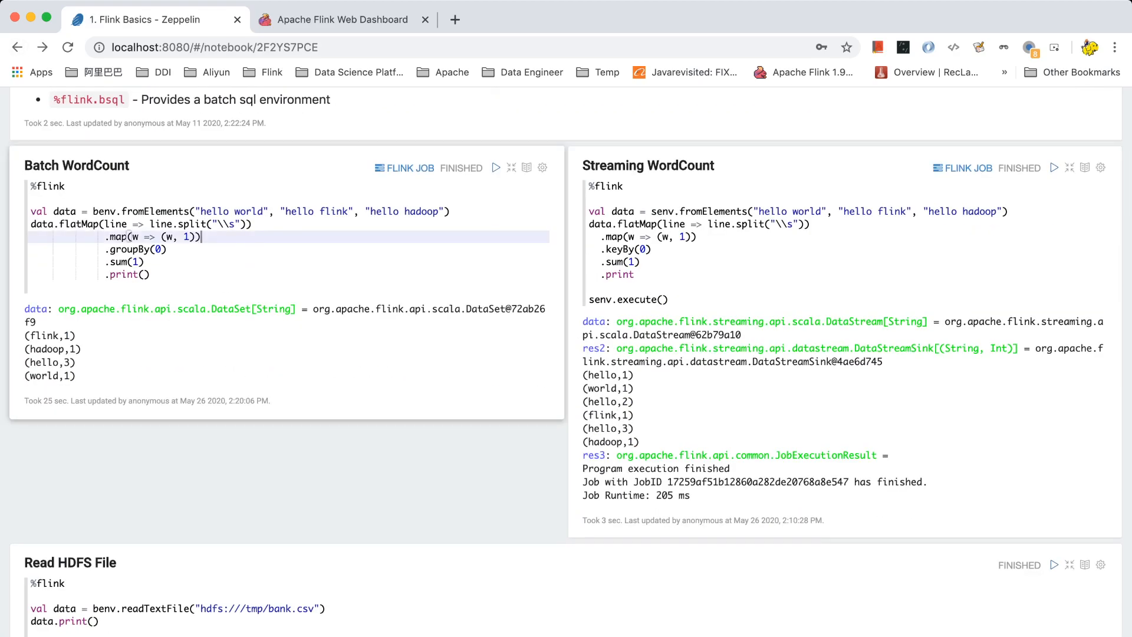
click(497, 168)
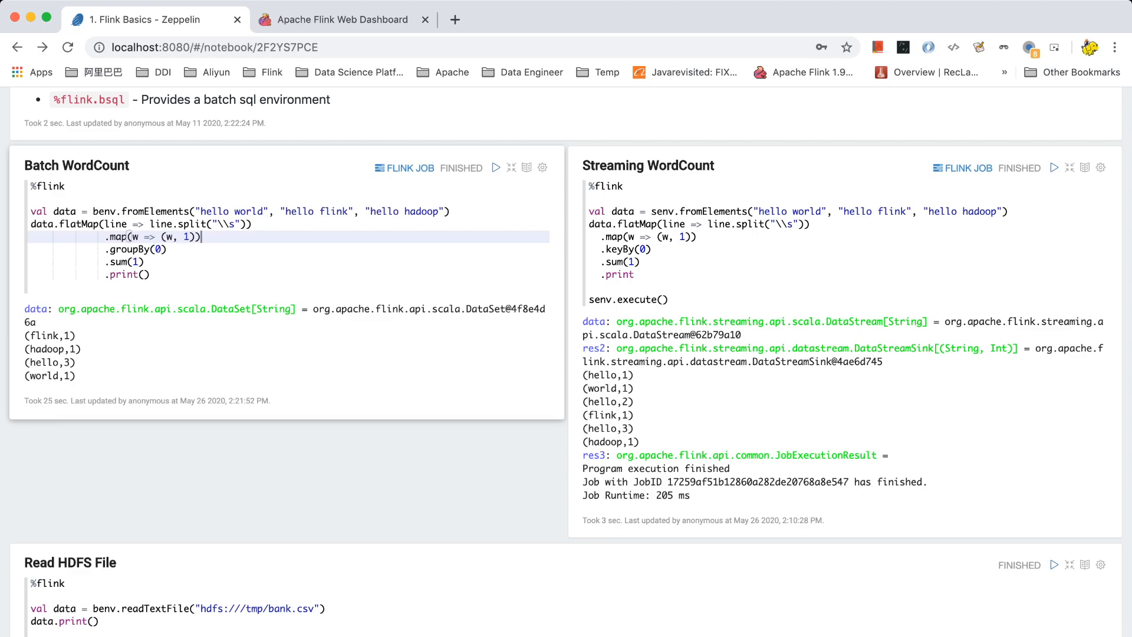
mouse_move(403, 167)
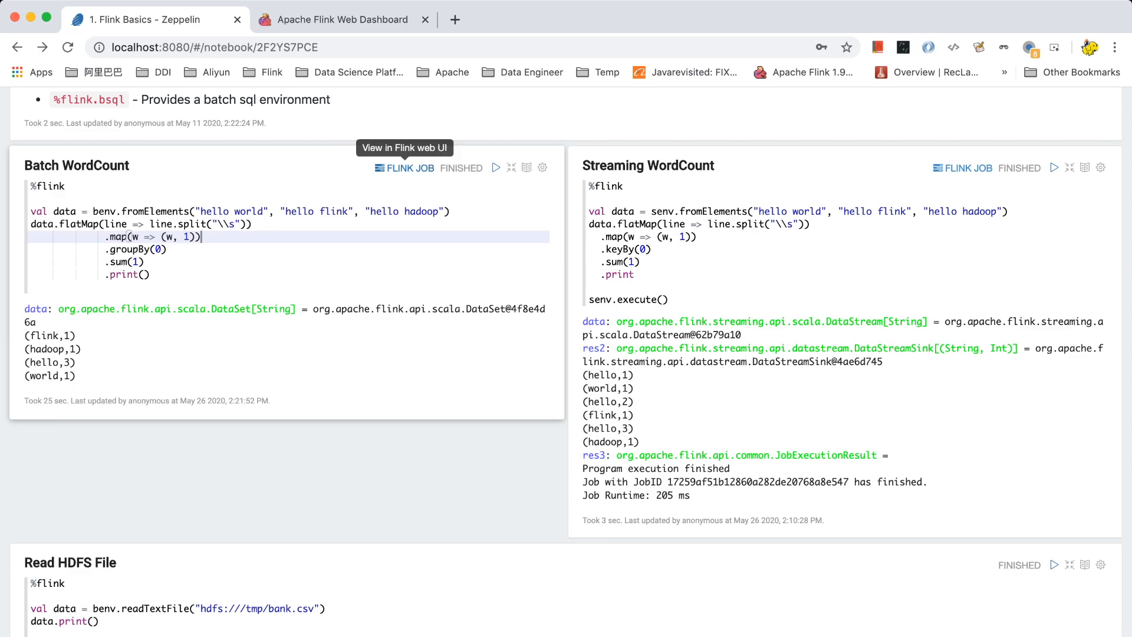
- View the rerun job and the overview reporting 6 task slots across 3 task managers
click(405, 168)
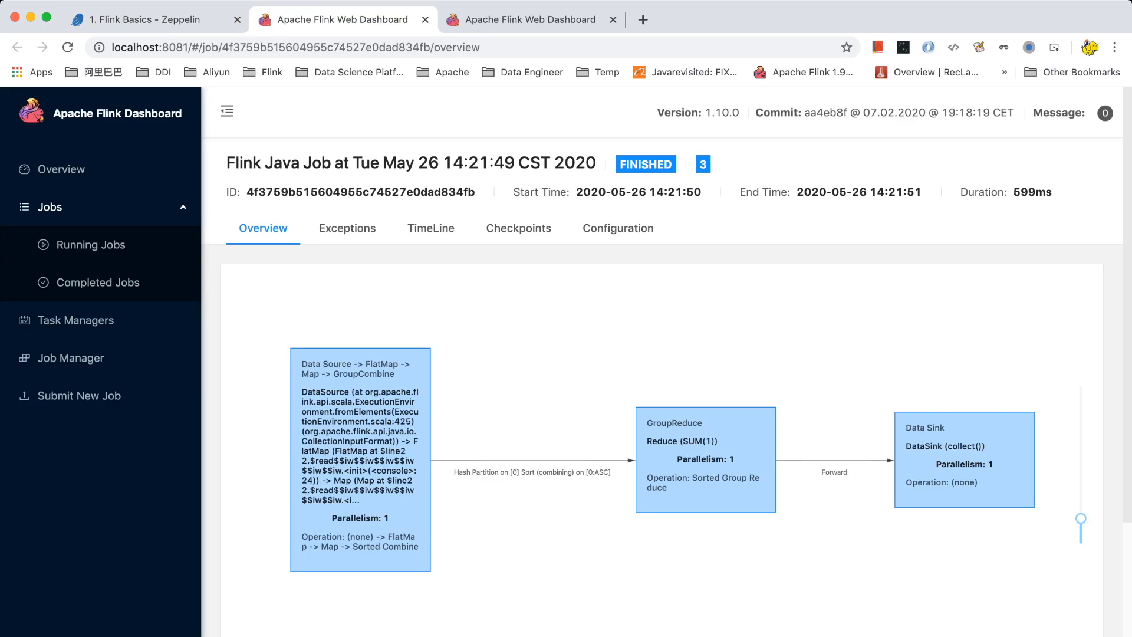
click(60, 168)
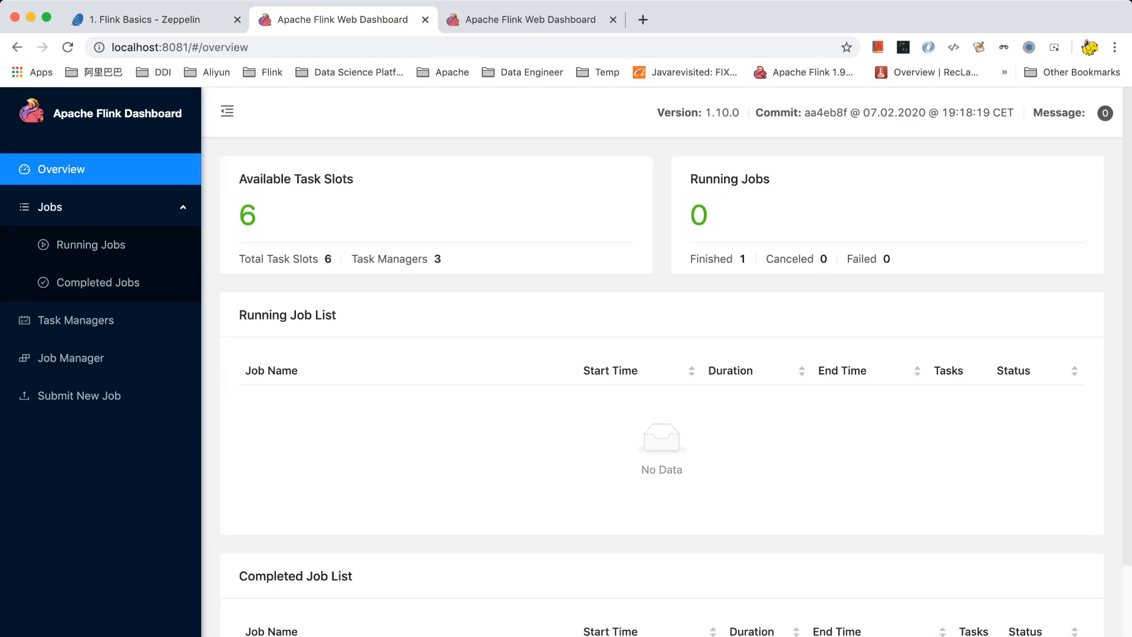